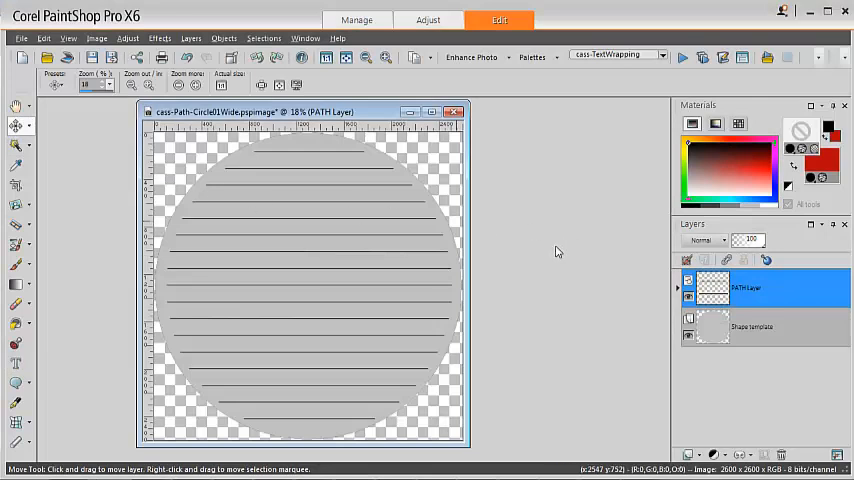
{"action": "mouse_move", "coordinate": [550, 255]}
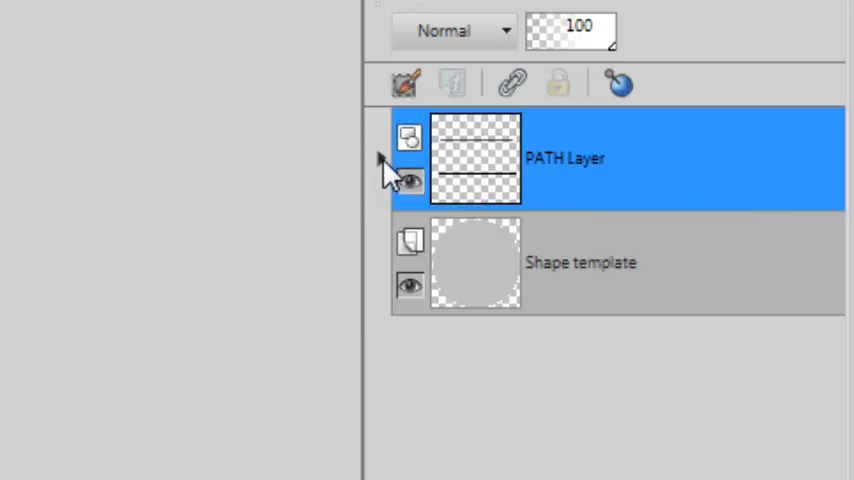
Expand PATH Layer to show its New Path sublayer, with text set to Georgia 120 px.
{"action": "left_click", "coordinate": [378, 160]}
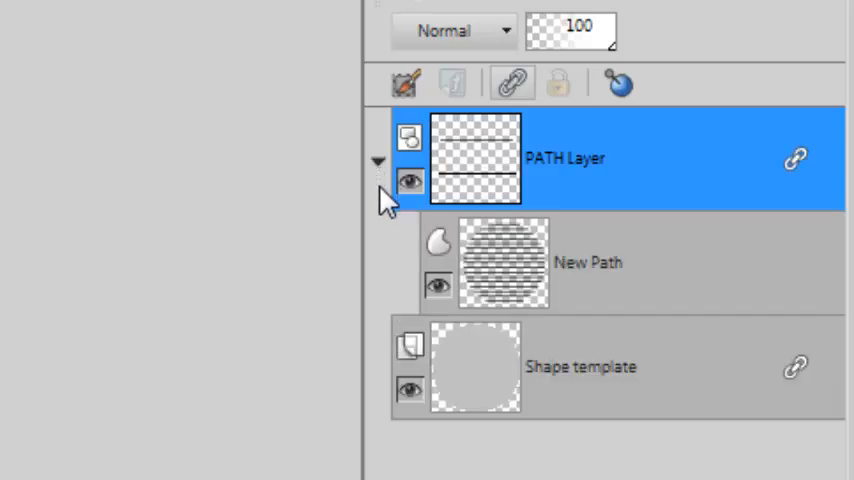
{"action": "mouse_move", "coordinate": [615, 290]}
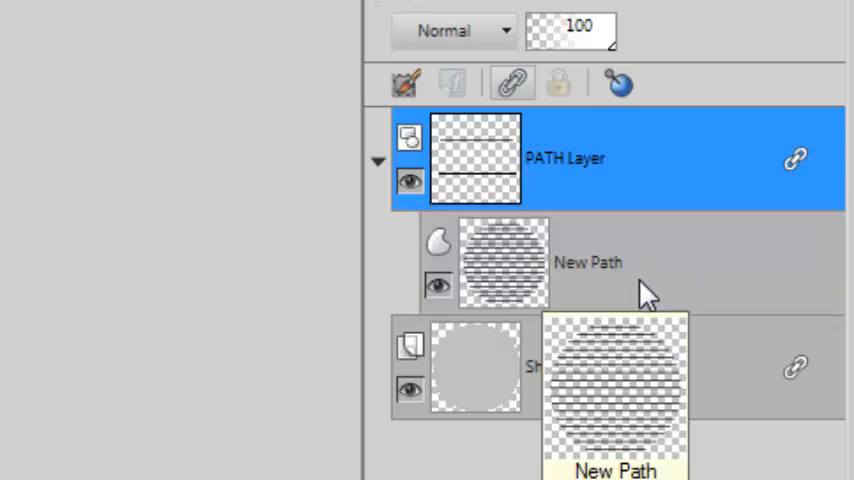
{"action": "left_click", "coordinate": [588, 262]}
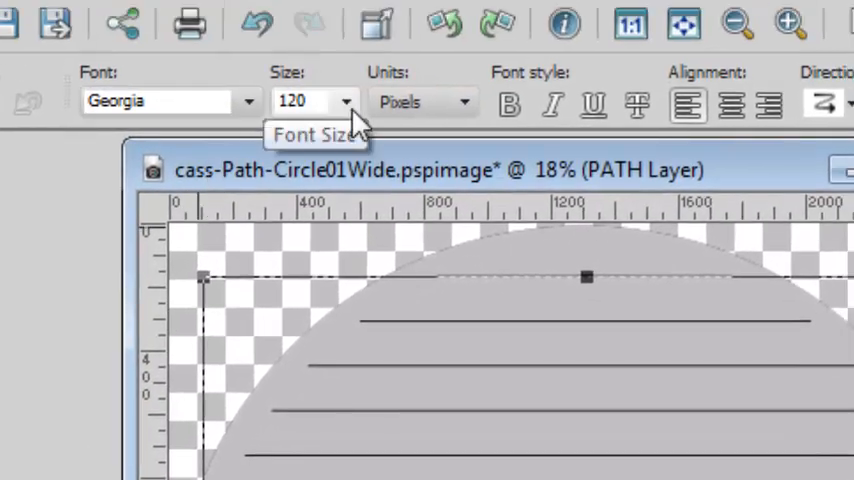
{"action": "mouse_move", "coordinate": [360, 120]}
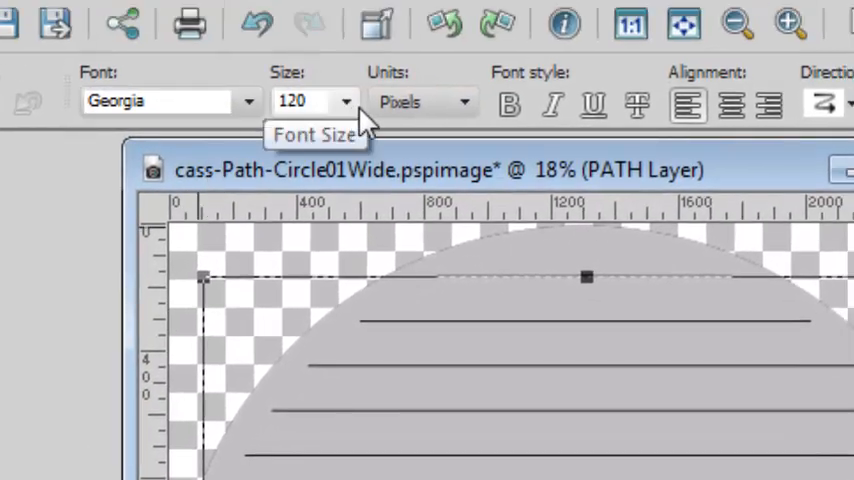
{"action": "mouse_move", "coordinate": [387, 190]}
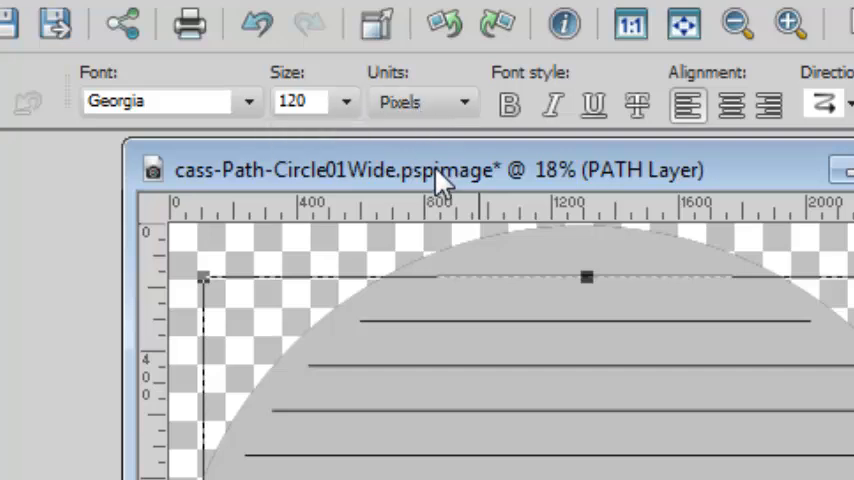
{"action": "mouse_move", "coordinate": [315, 135]}
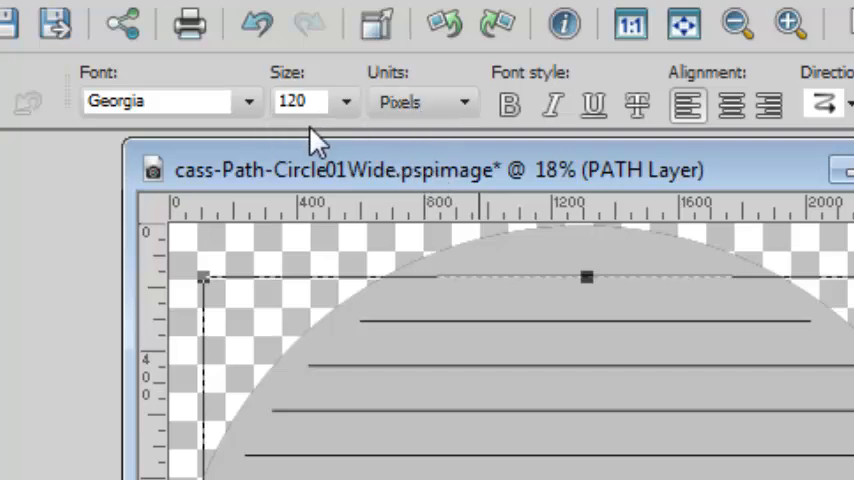
{"action": "mouse_move", "coordinate": [305, 130]}
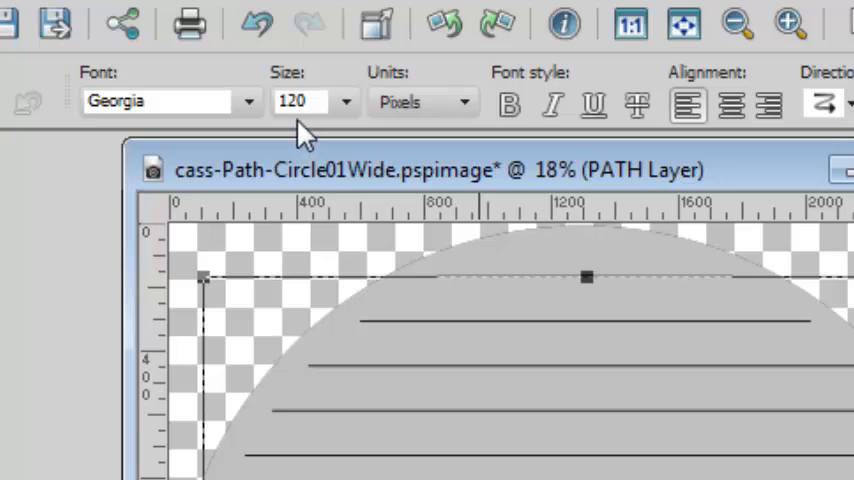
{"action": "mouse_move", "coordinate": [445, 145]}
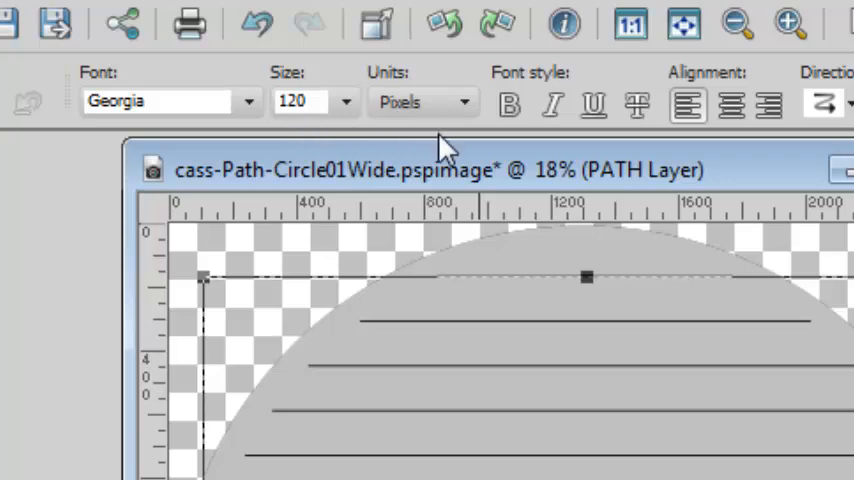
{"action": "mouse_move", "coordinate": [690, 107]}
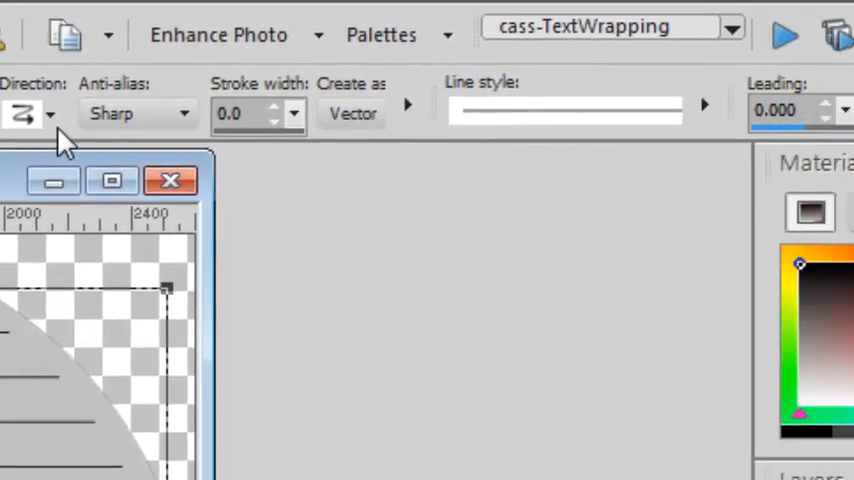
{"action": "mouse_move", "coordinate": [352, 113]}
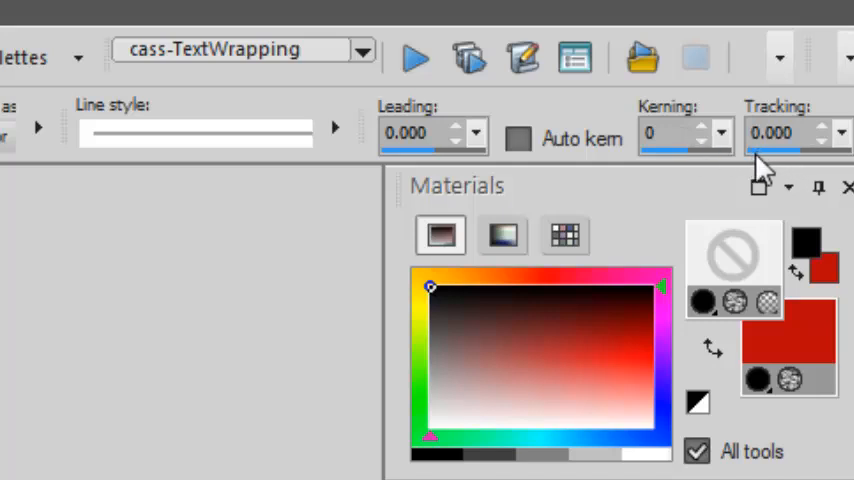
{"action": "mouse_move", "coordinate": [805, 335]}
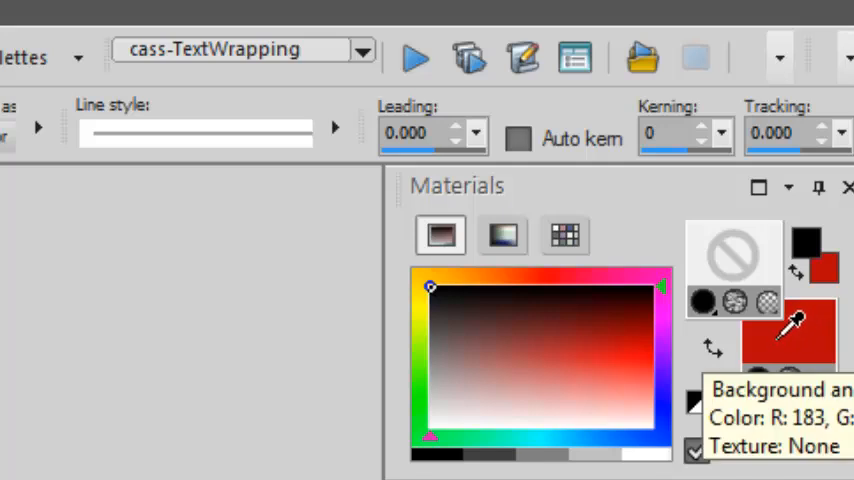
{"action": "mouse_move", "coordinate": [760, 290]}
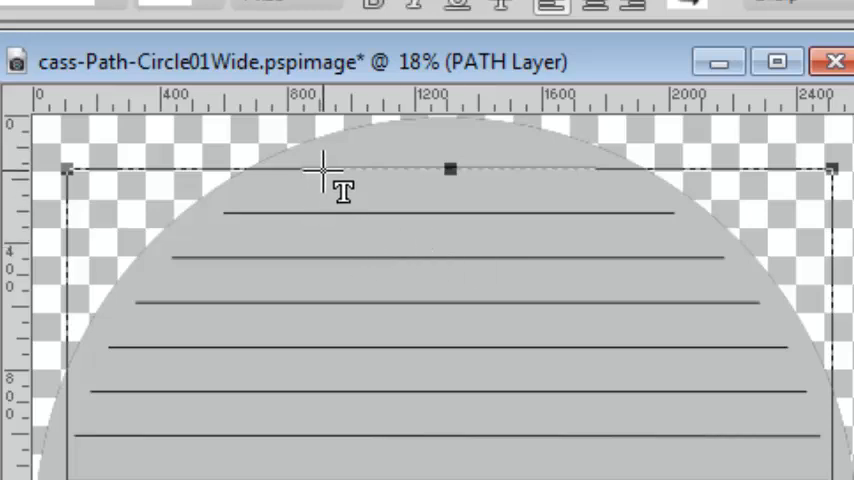
{"action": "mouse_move", "coordinate": [335, 180]}
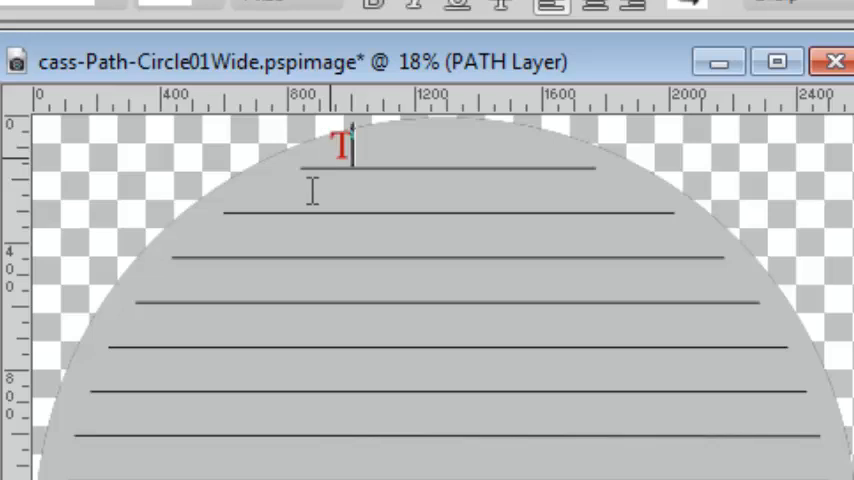
Type 'This is text i want to add' along the circle's path lines in red and apply it.
{"action": "type", "text": "This is tex"}
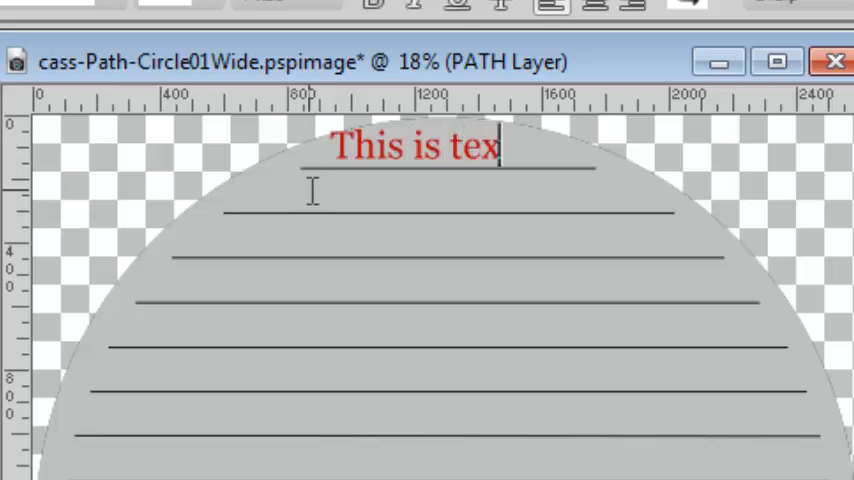
{"action": "type", "text": "t i want to ad"}
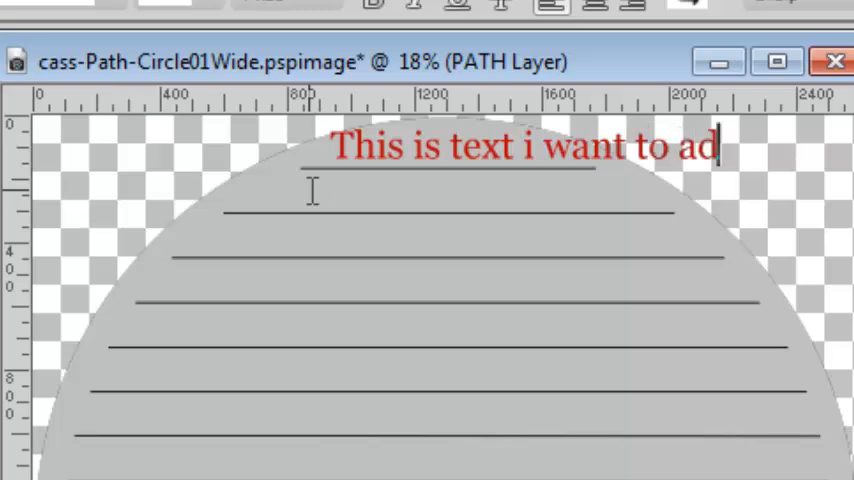
{"action": "type", "text": "d"}
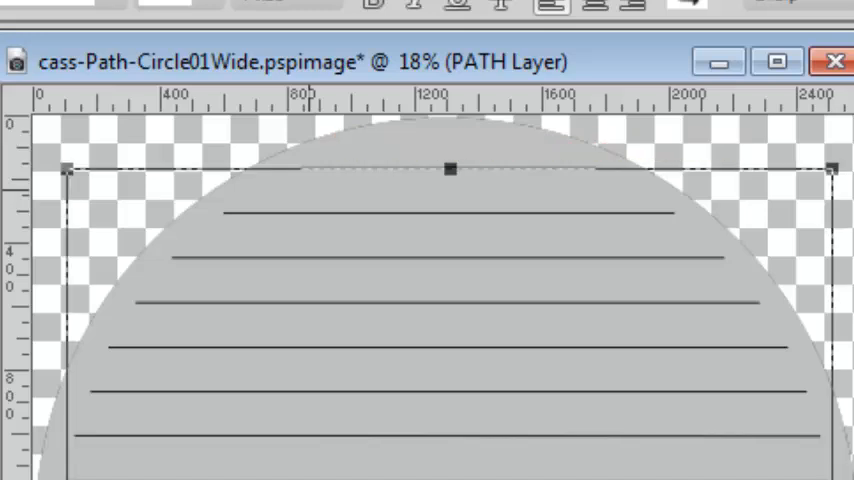
{"action": "mouse_move", "coordinate": [270, 205]}
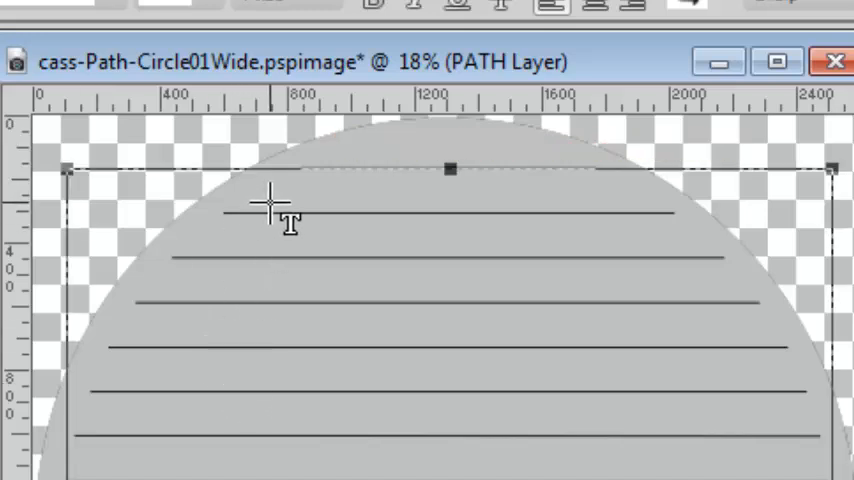
{"action": "mouse_move", "coordinate": [325, 185]}
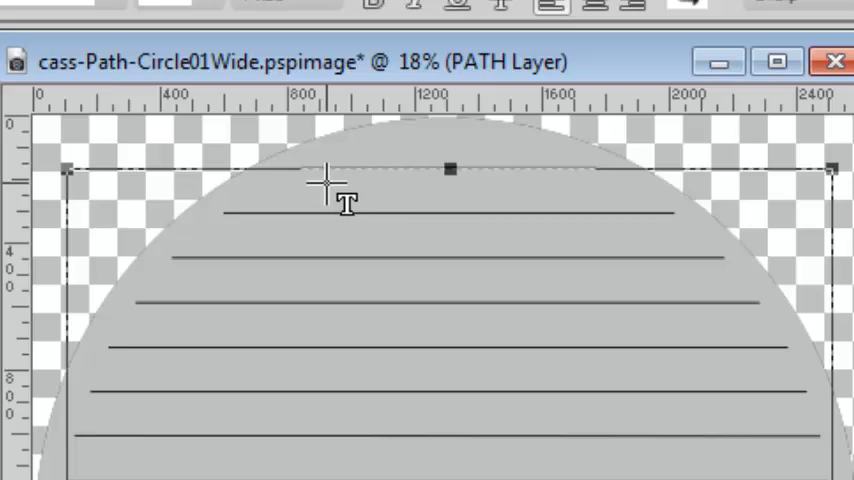
{"action": "mouse_move", "coordinate": [335, 180]}
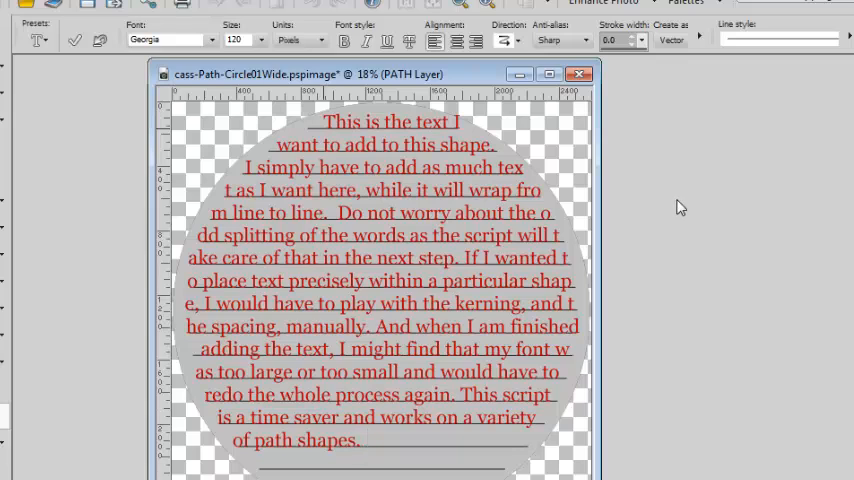
{"action": "left_click", "coordinate": [365, 440]}
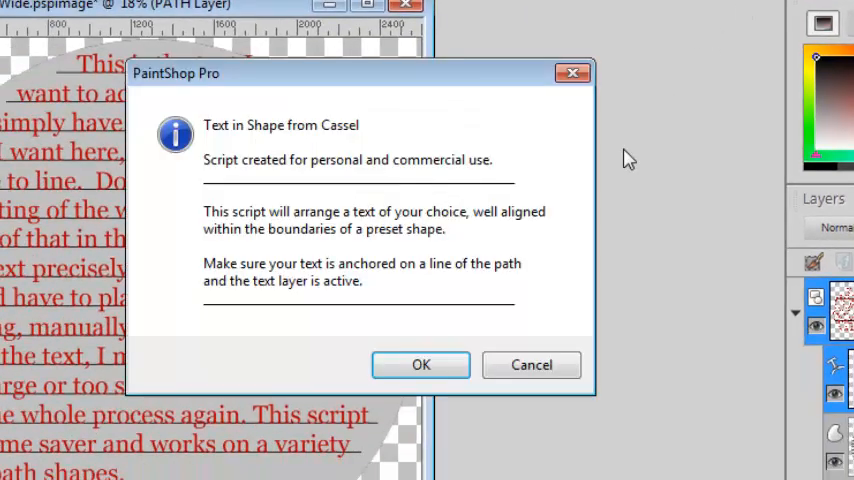
{"action": "mouse_move", "coordinate": [360, 310]}
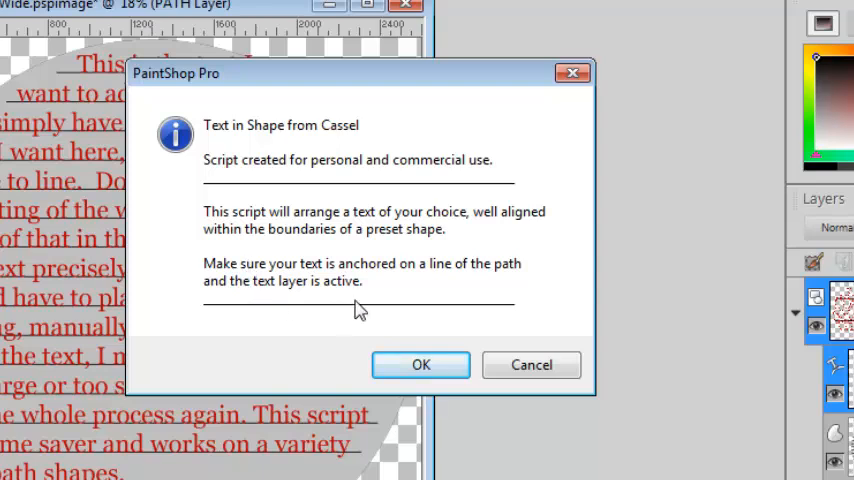
{"action": "mouse_move", "coordinate": [342, 283]}
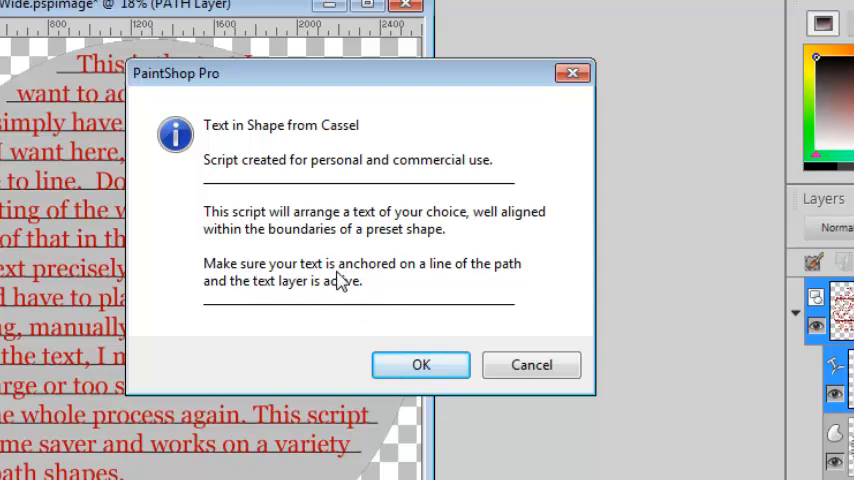
{"action": "mouse_move", "coordinate": [323, 300]}
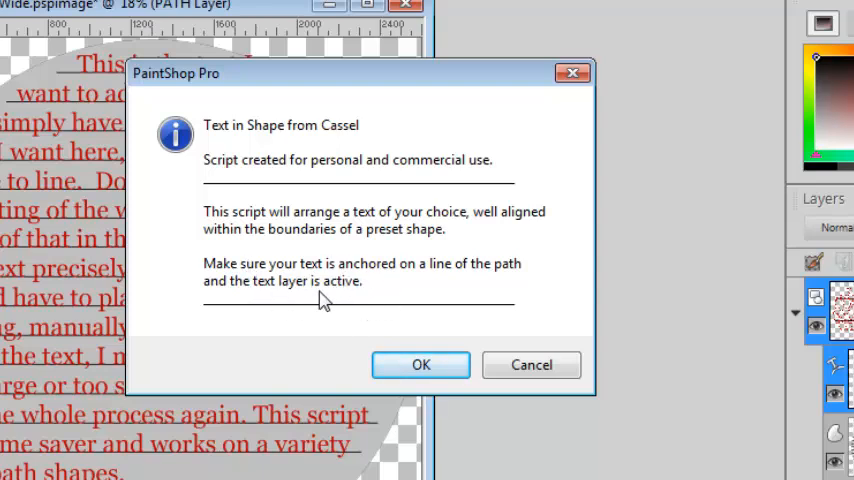
Run the Text in Shape script with alignment value 2 to center the text.
{"action": "left_click", "coordinate": [420, 364]}
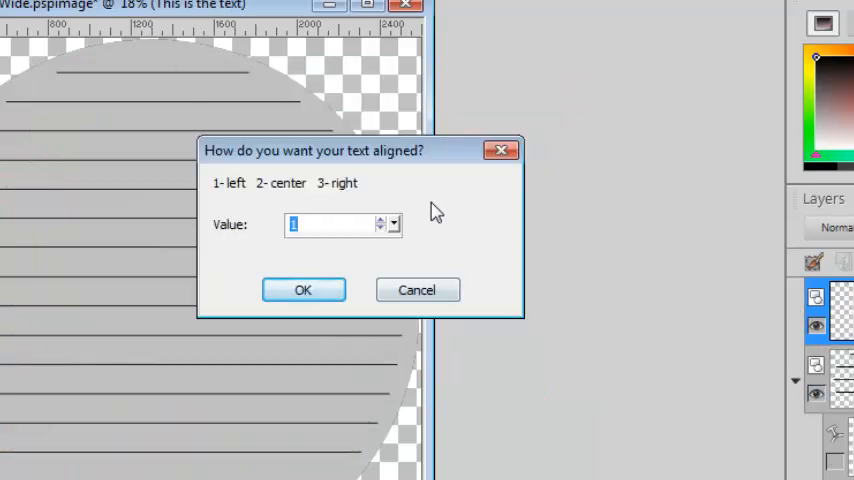
{"action": "mouse_move", "coordinate": [438, 242]}
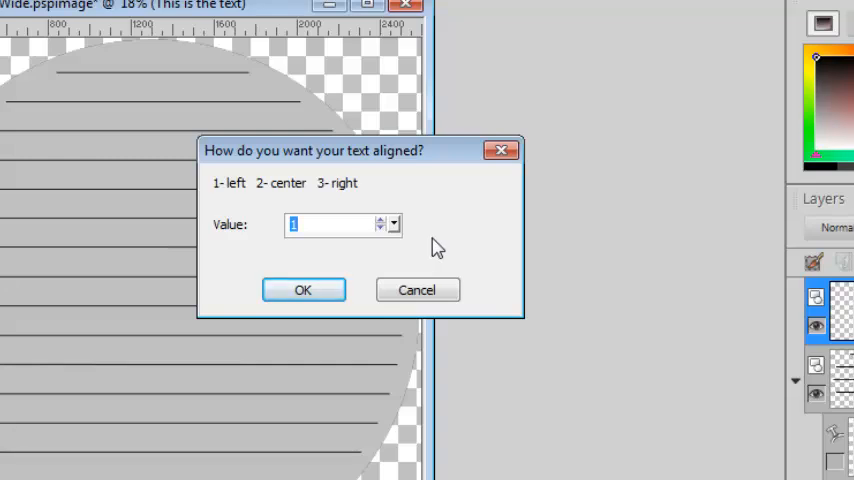
{"action": "mouse_move", "coordinate": [237, 206]}
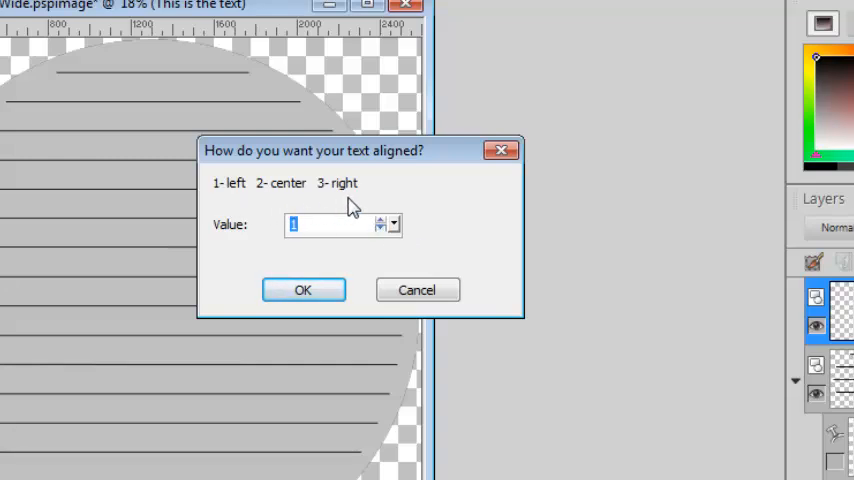
{"action": "mouse_move", "coordinate": [472, 231]}
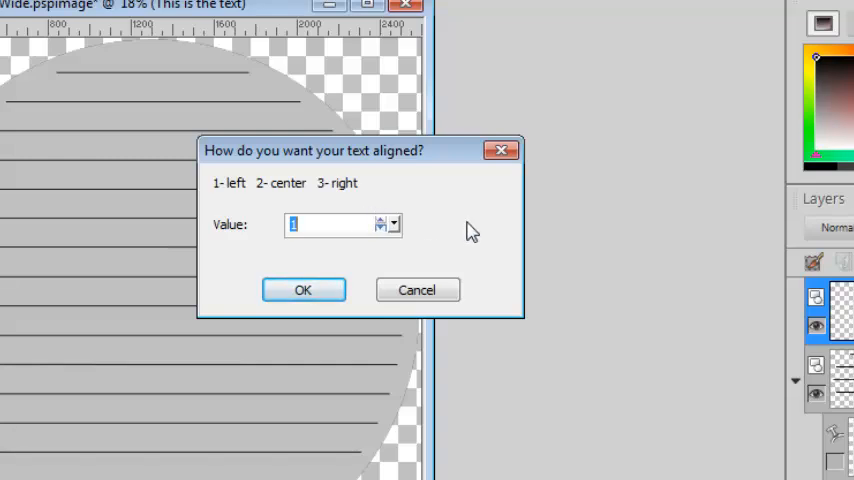
{"action": "mouse_move", "coordinate": [386, 252]}
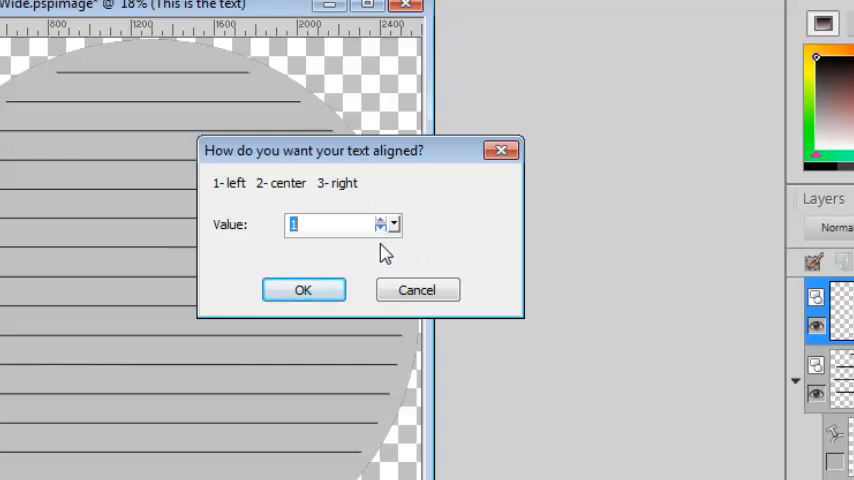
{"action": "type", "text": "2"}
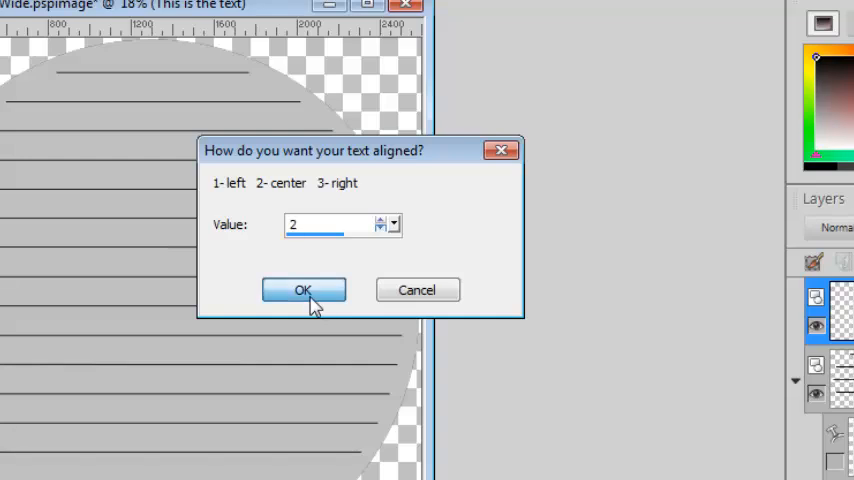
{"action": "left_click", "coordinate": [303, 289]}
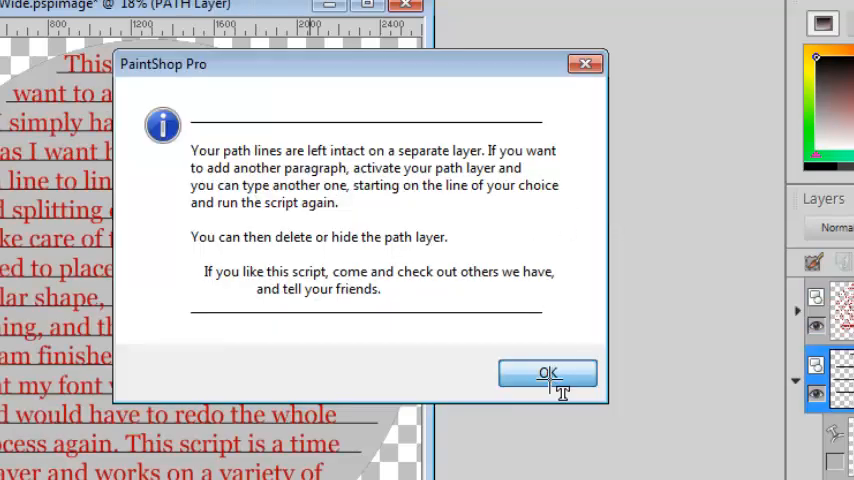
Dismiss the script's closing message about path lines on a separate layer.
{"action": "left_click", "coordinate": [548, 372]}
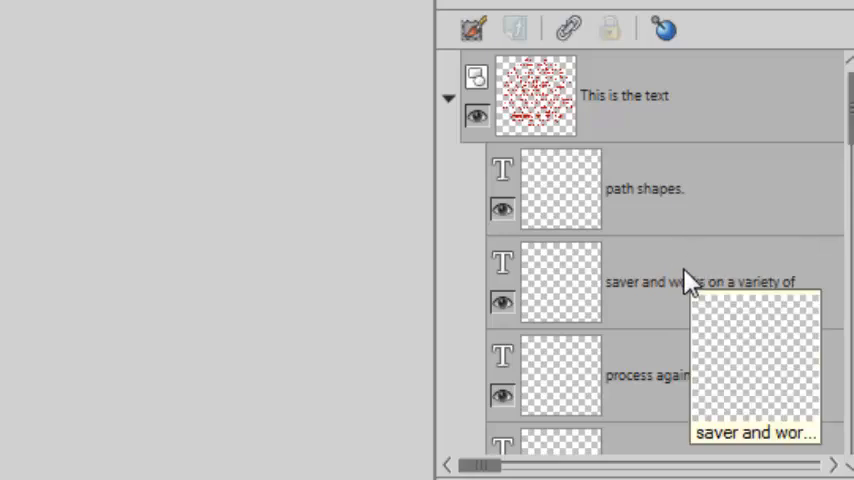
{"action": "mouse_move", "coordinate": [688, 290]}
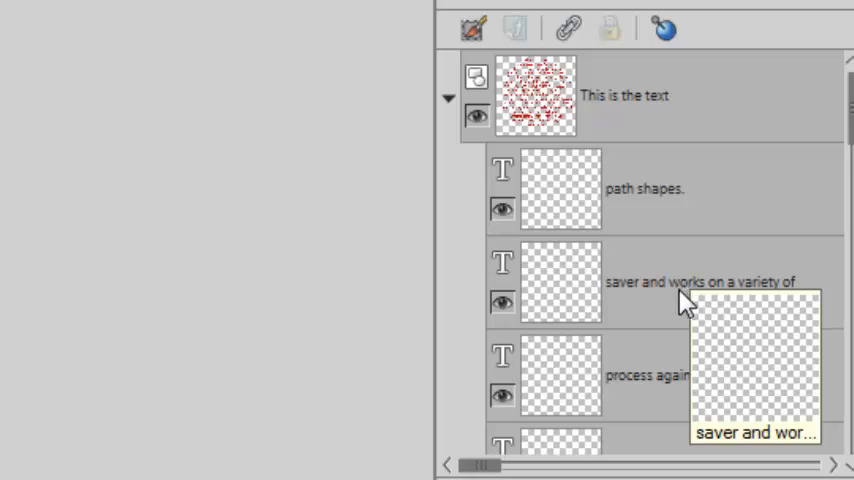
{"action": "mouse_move", "coordinate": [675, 218]}
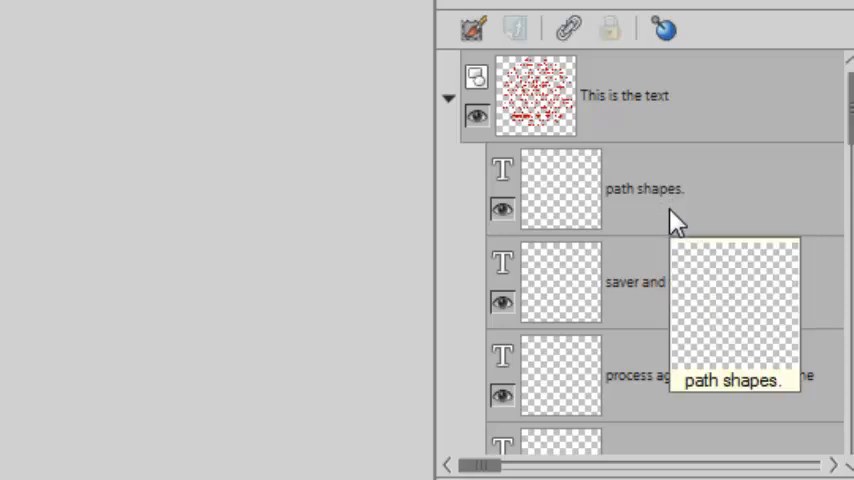
{"action": "mouse_move", "coordinate": [675, 238]}
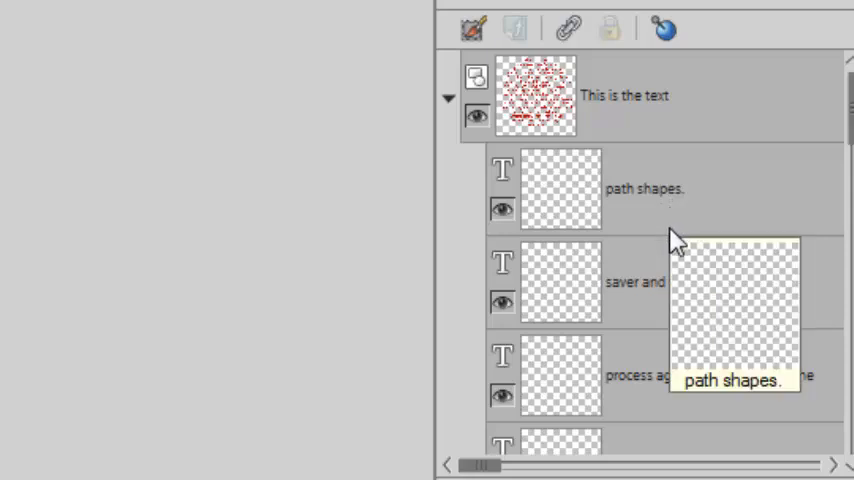
{"action": "mouse_move", "coordinate": [675, 255]}
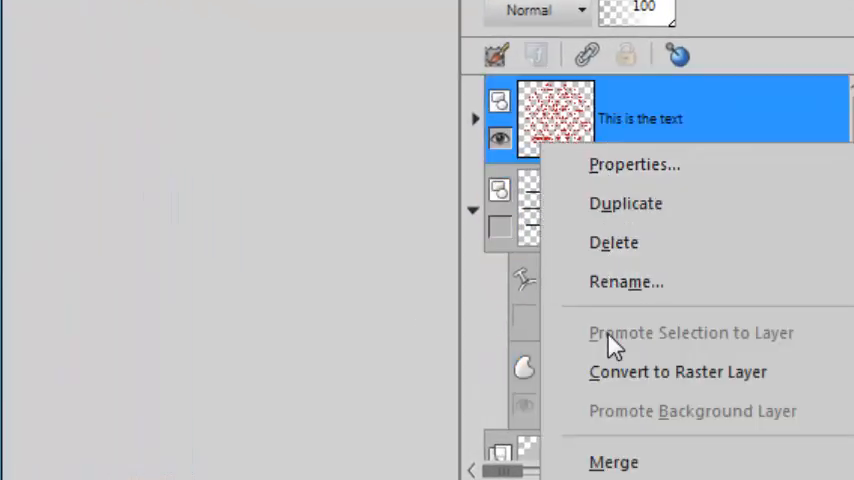
{"action": "mouse_move", "coordinate": [613, 462]}
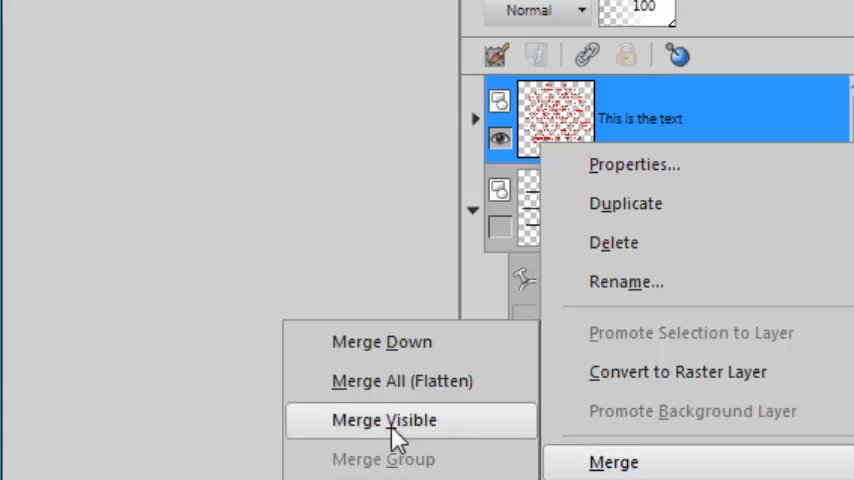
Merge the visible 'This is the text' group into one raster layer named Merged.
{"action": "left_click", "coordinate": [384, 420]}
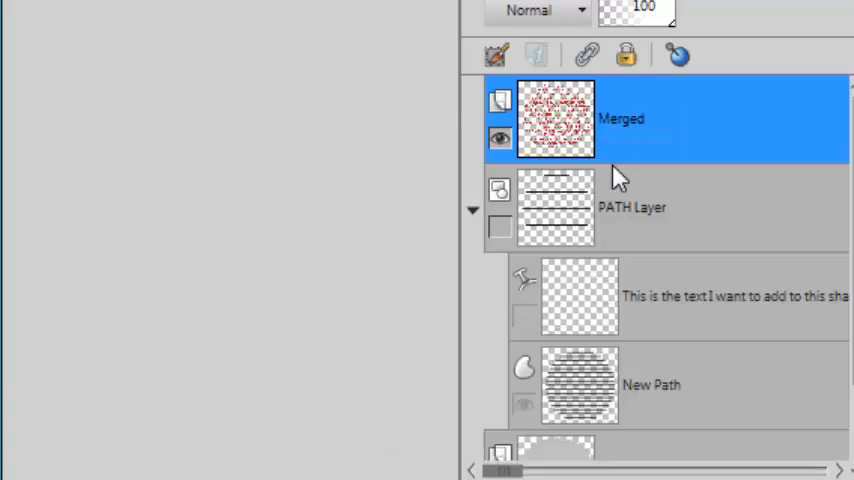
{"action": "mouse_move", "coordinate": [618, 140]}
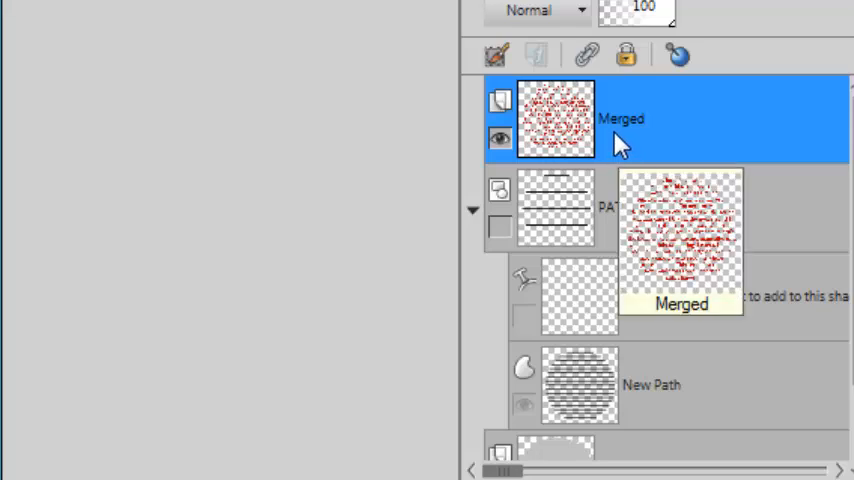
{"action": "mouse_move", "coordinate": [590, 160]}
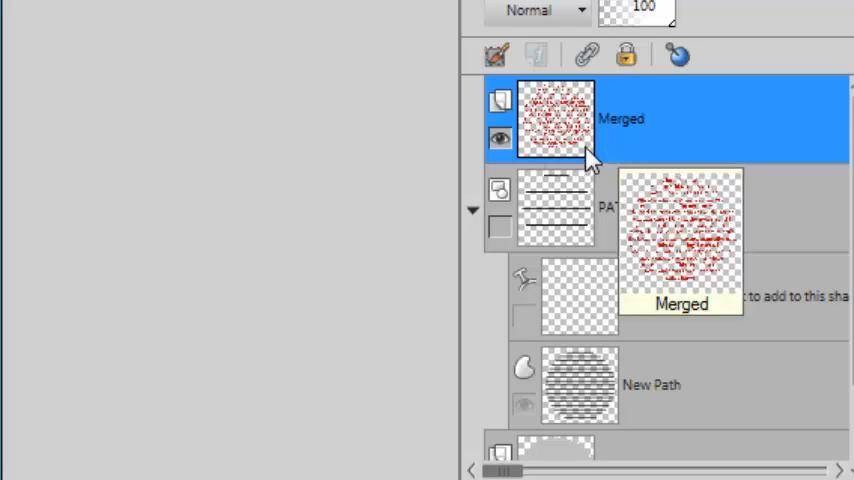
{"action": "mouse_move", "coordinate": [285, 255]}
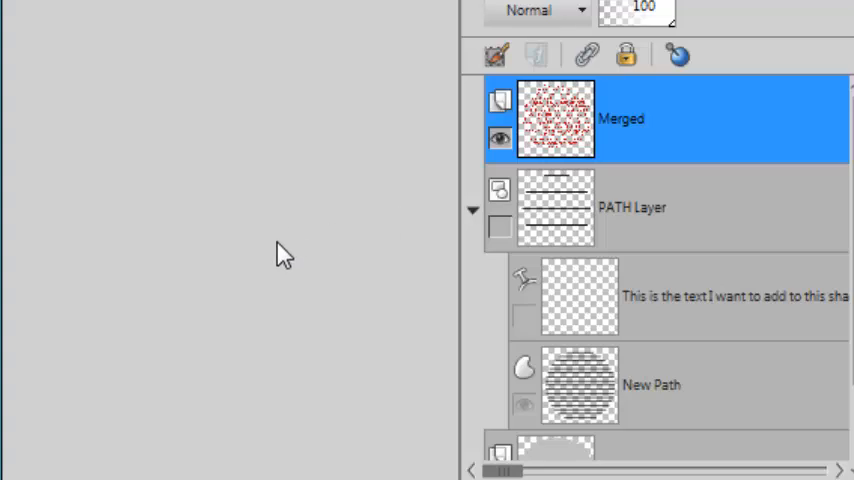
{"action": "mouse_move", "coordinate": [274, 271]}
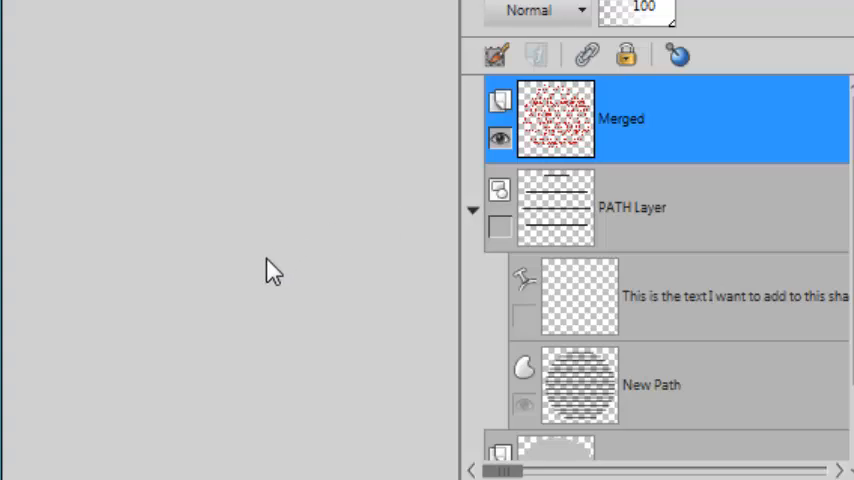